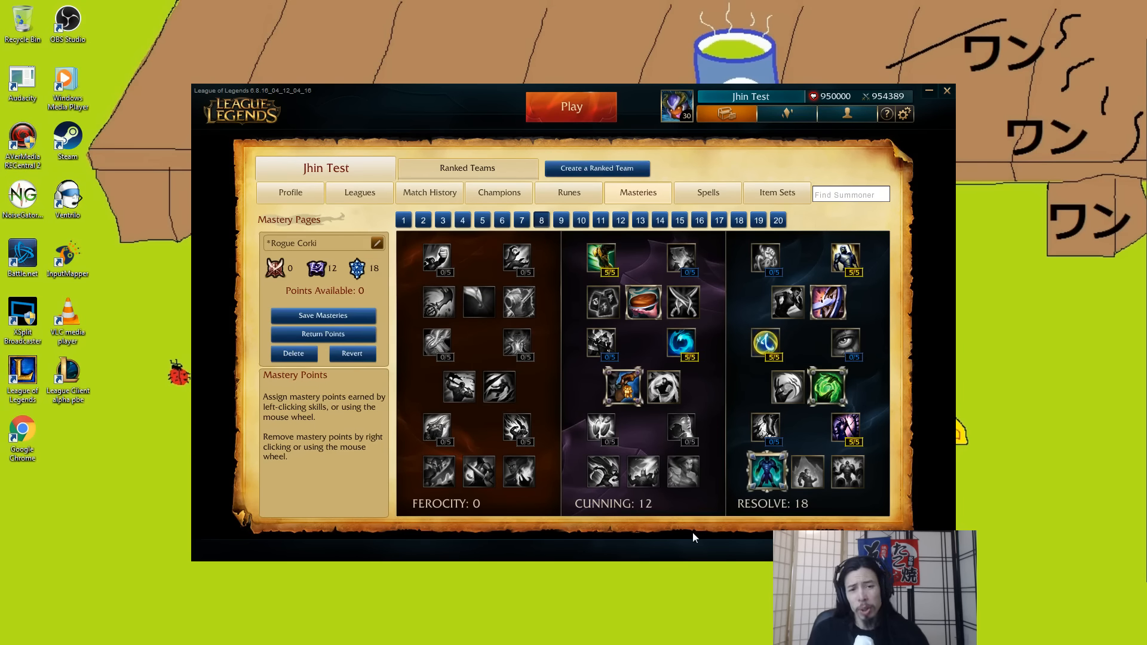
mouse_move(501, 424)
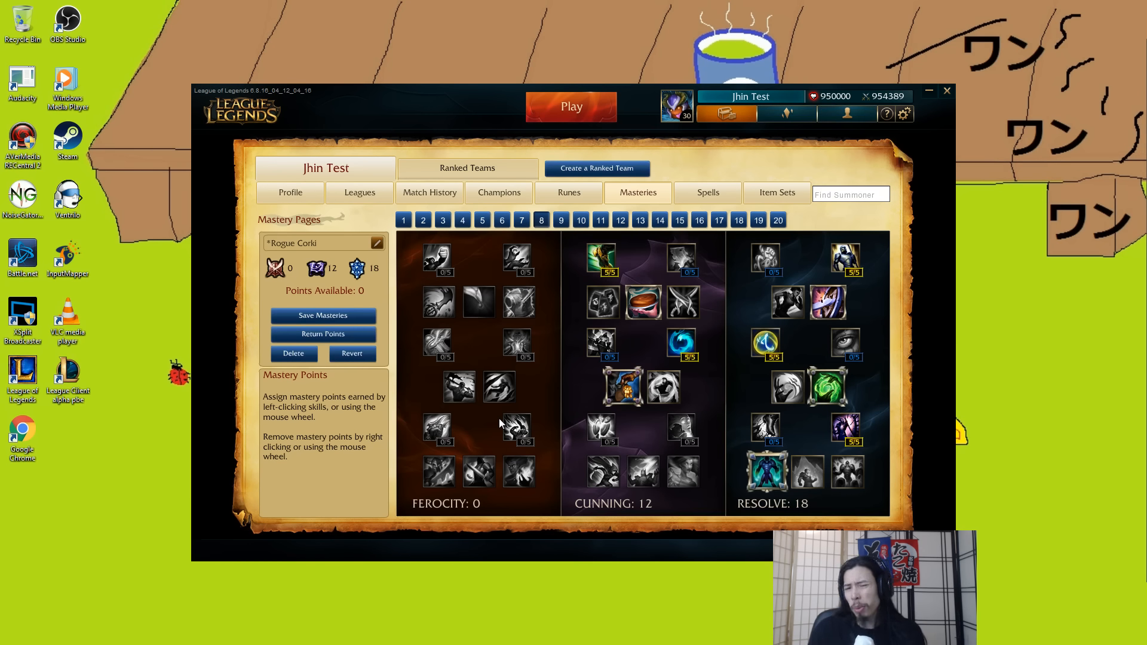
mouse_move(593, 528)
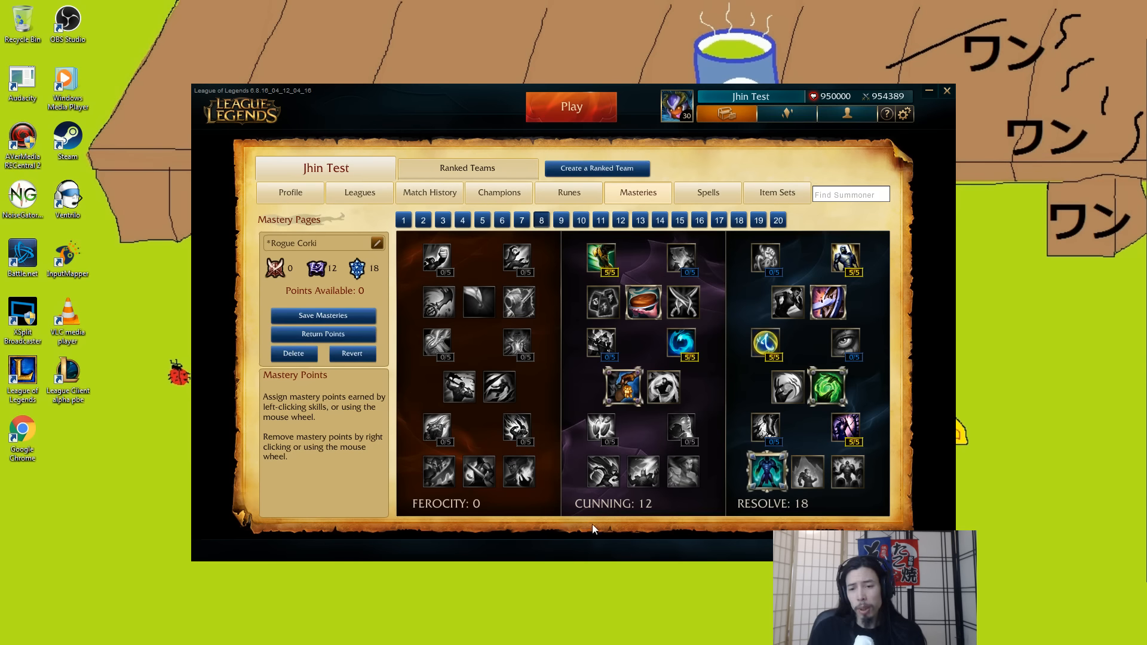
mouse_move(766, 471)
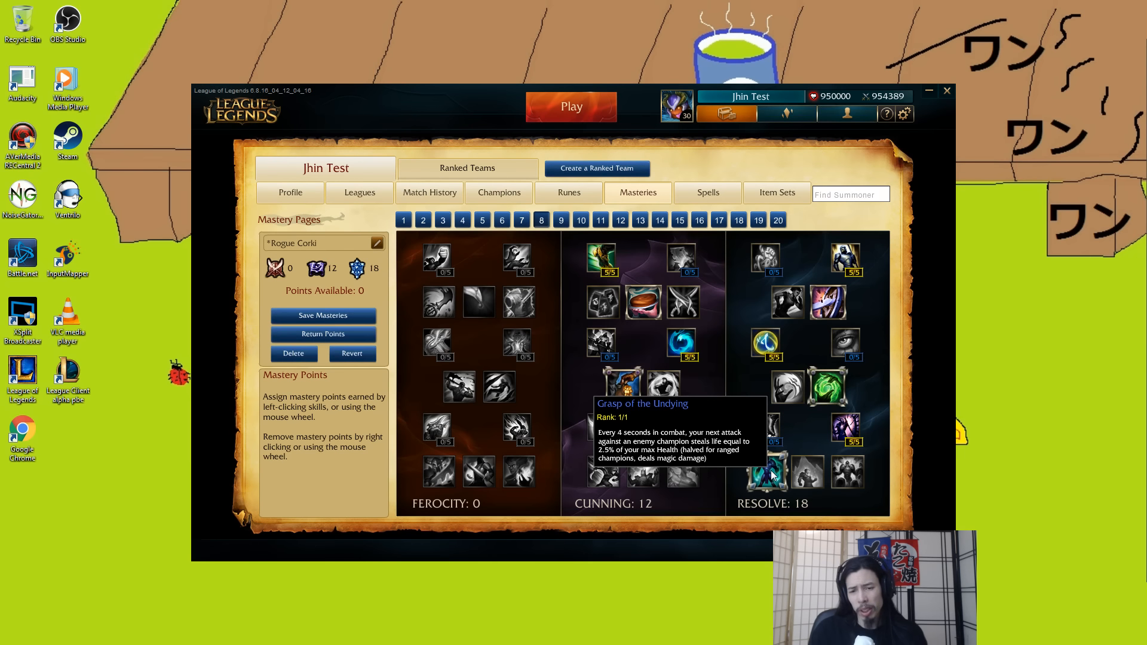
mouse_move(717, 532)
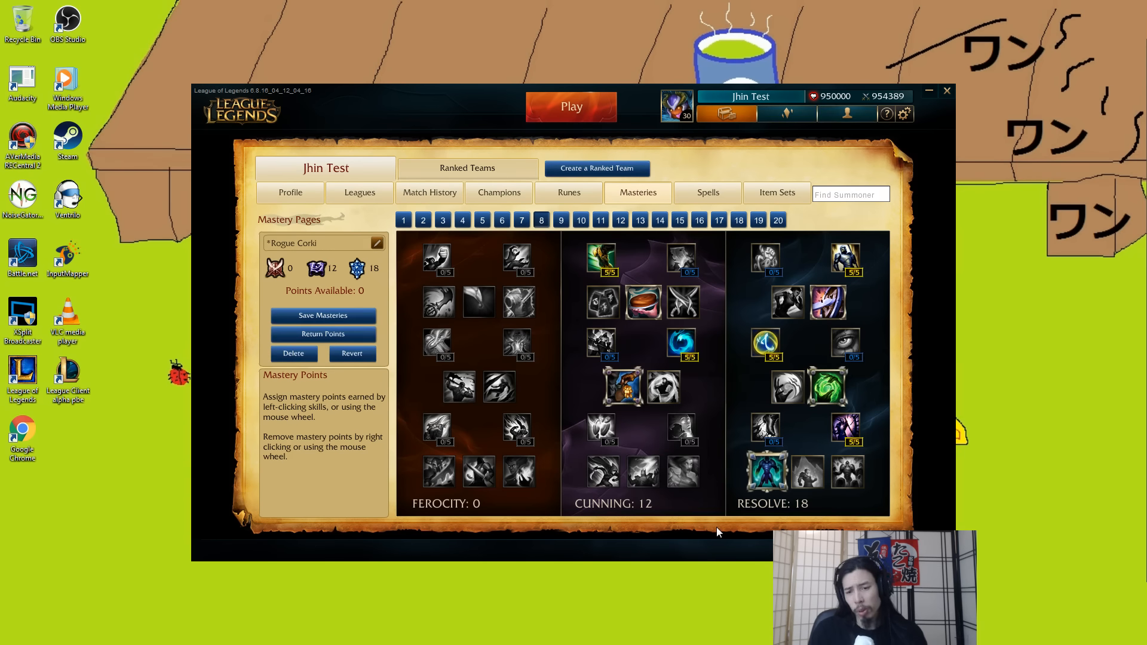
mouse_move(716, 484)
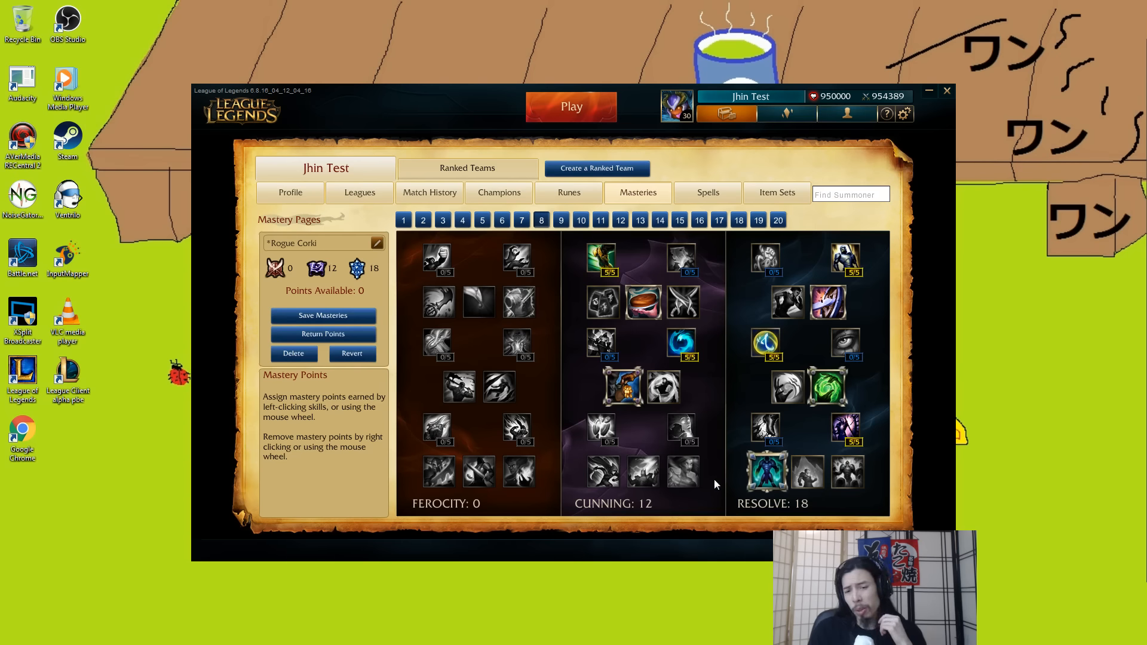
mouse_move(747, 474)
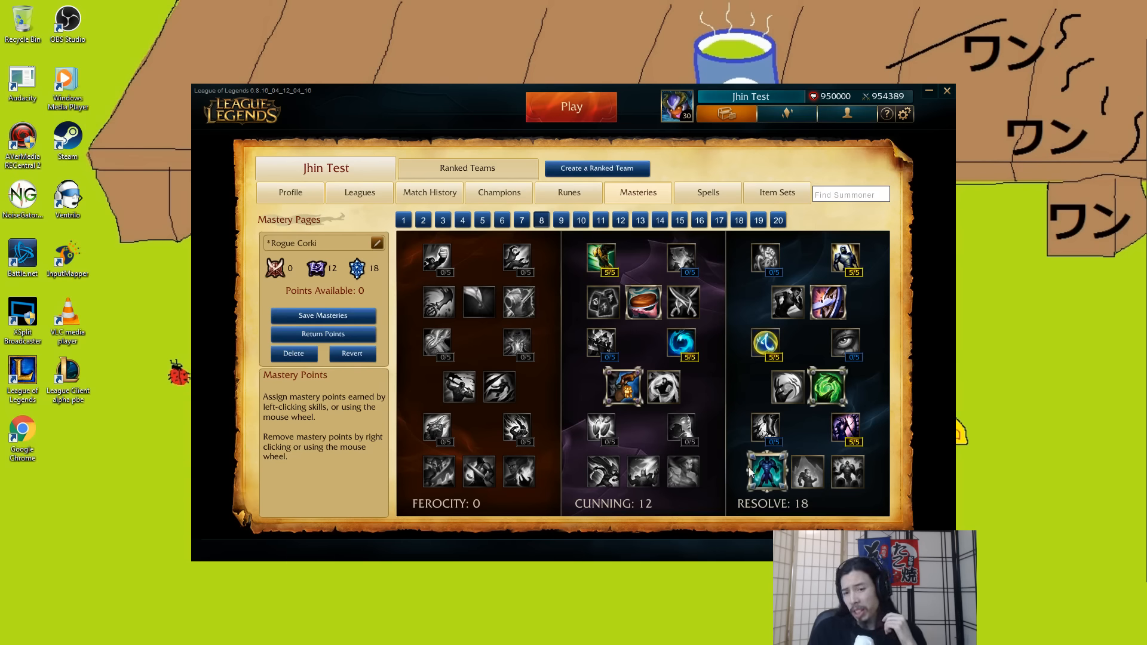
mouse_move(736, 514)
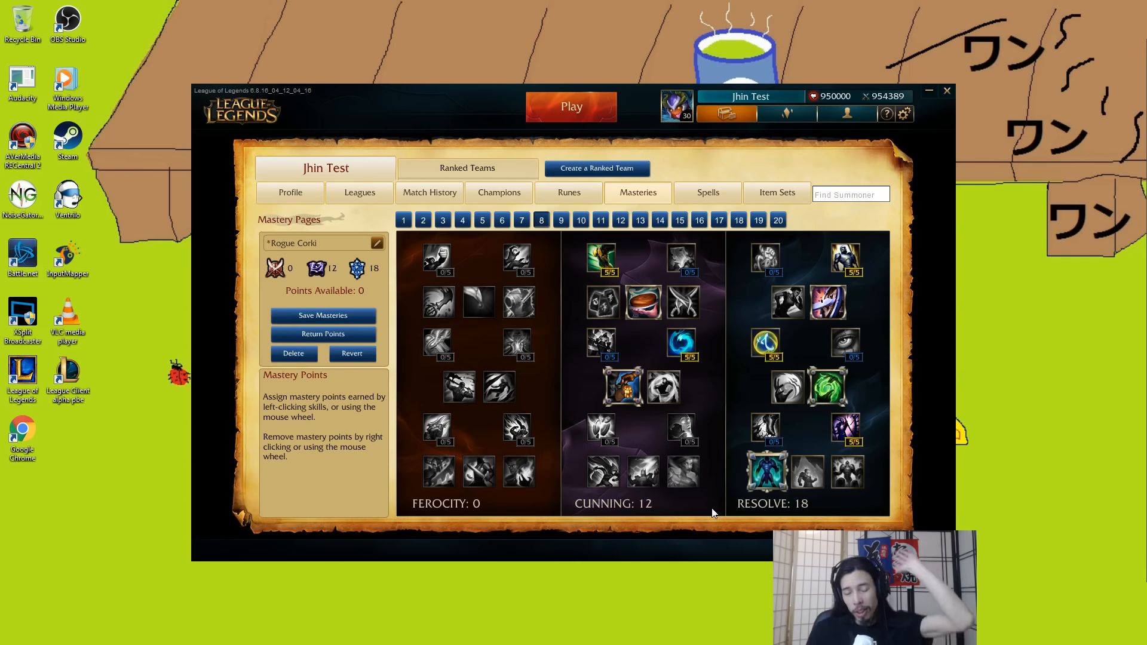
mouse_move(716, 505)
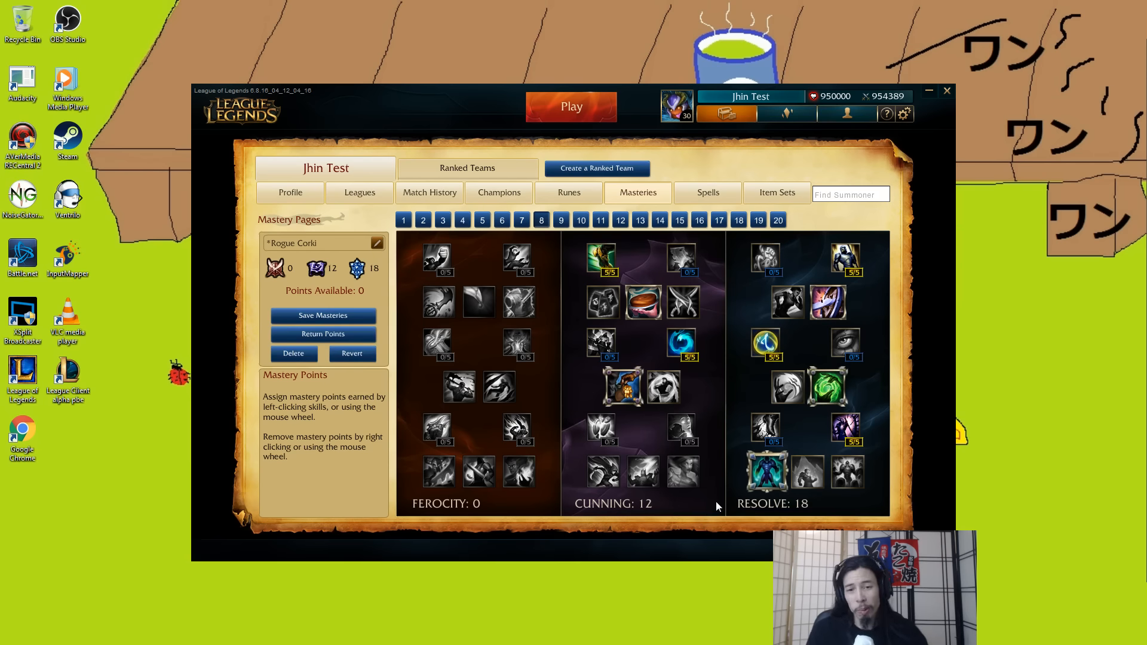
mouse_move(642, 302)
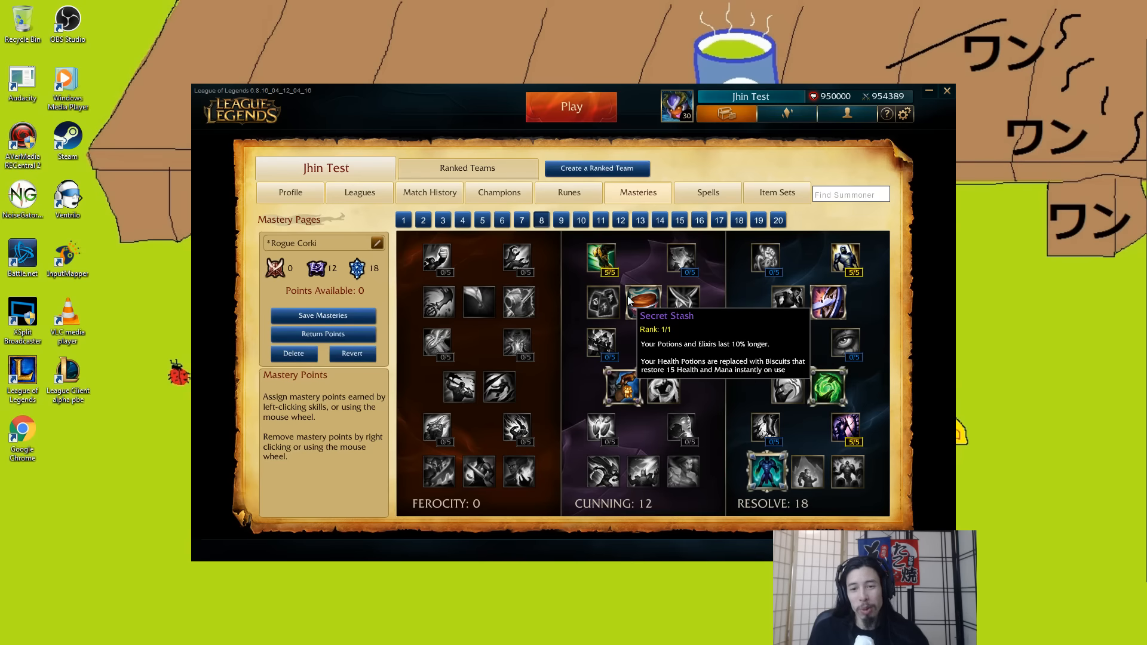